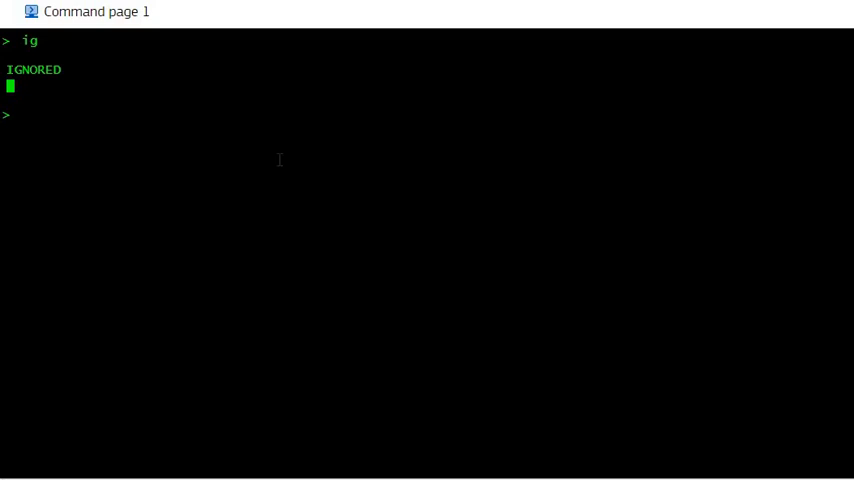
- Request Air India availability DEL-LHR for 04JAN with the entry AN4JANDELLHR/AAI
text(an4jandellhr/aai)
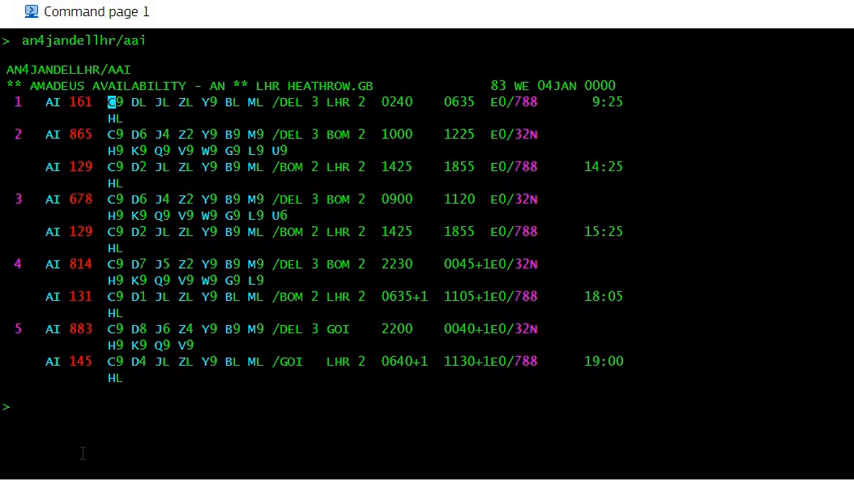
- Sell one B-class seat on AI 161 from line 1 (SS1B1/PE), returned waitlisted as DW1
text(ss1)
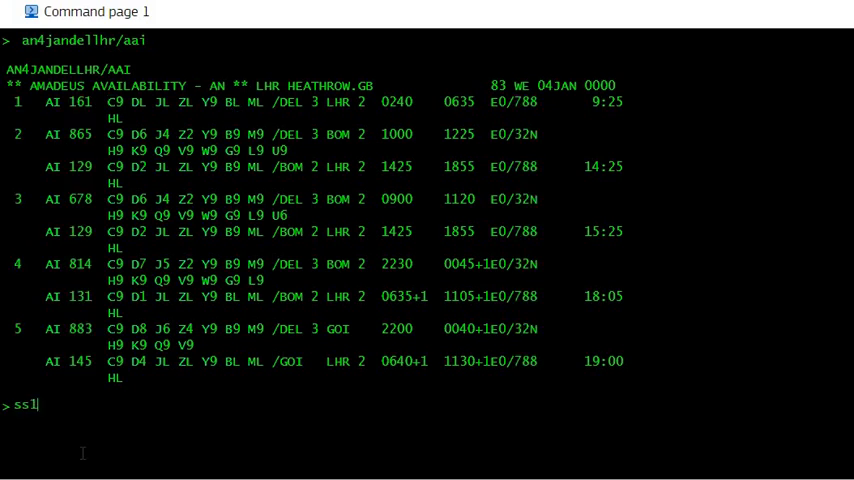
text(b)
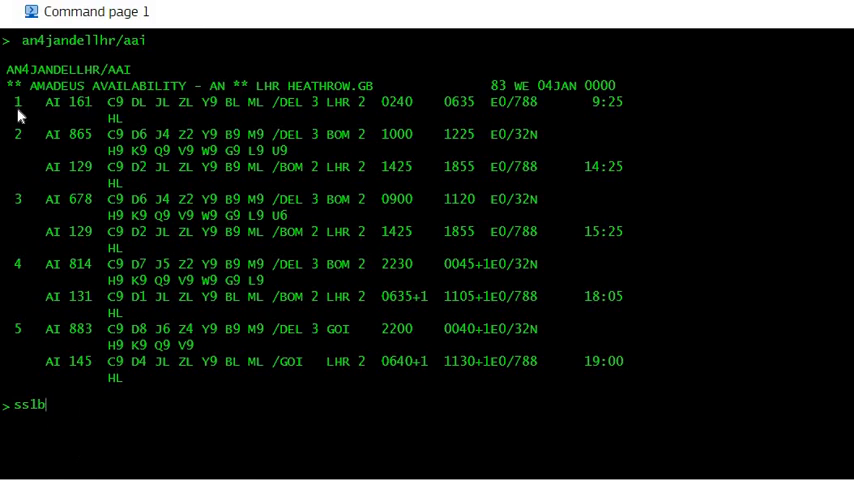
text(1)
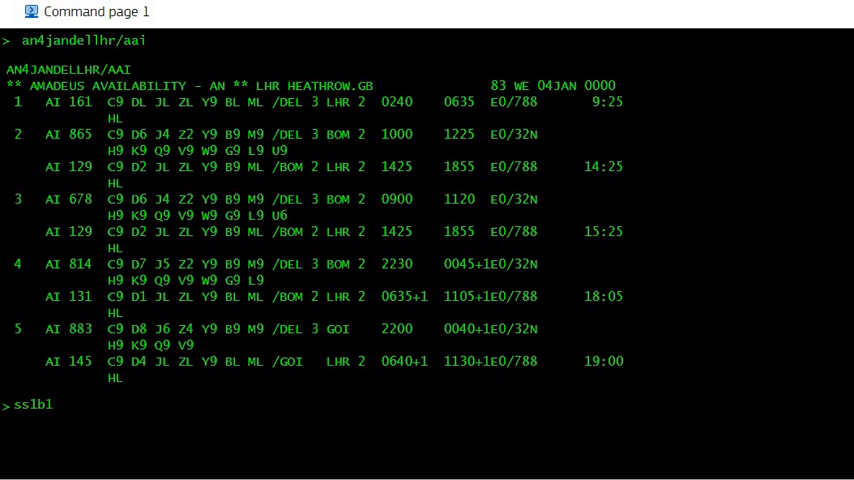
text(/pe)
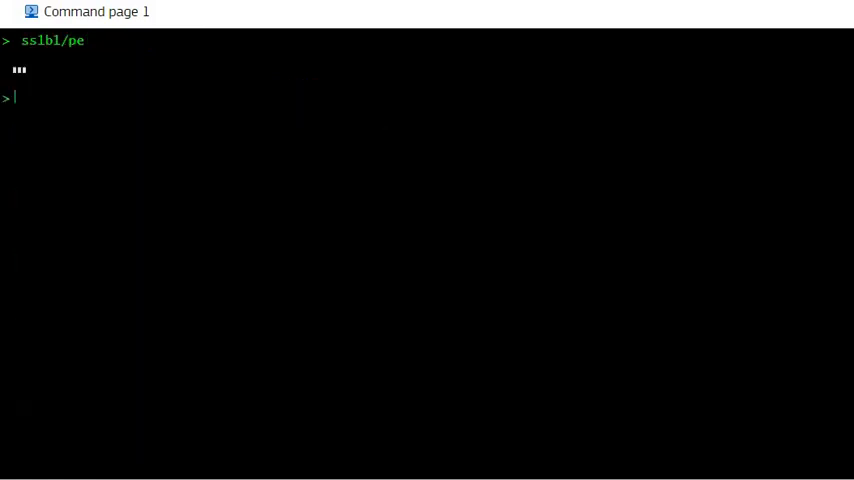
key(Enter)
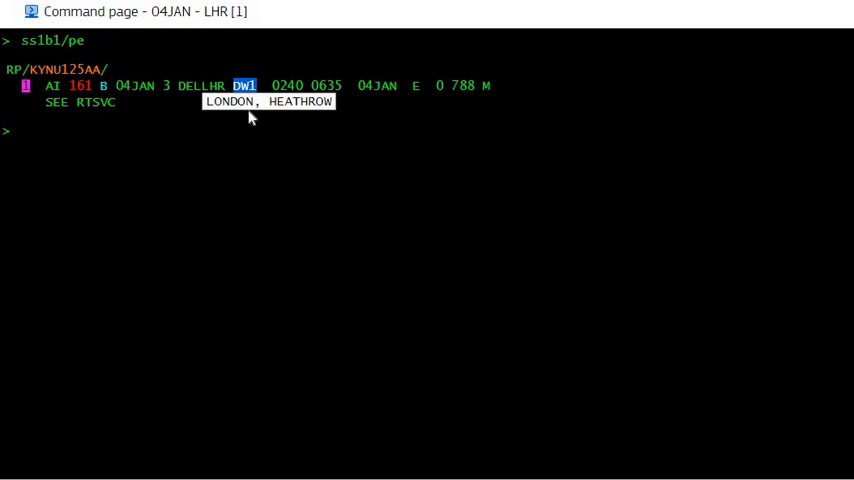
mouse_move(96, 166)
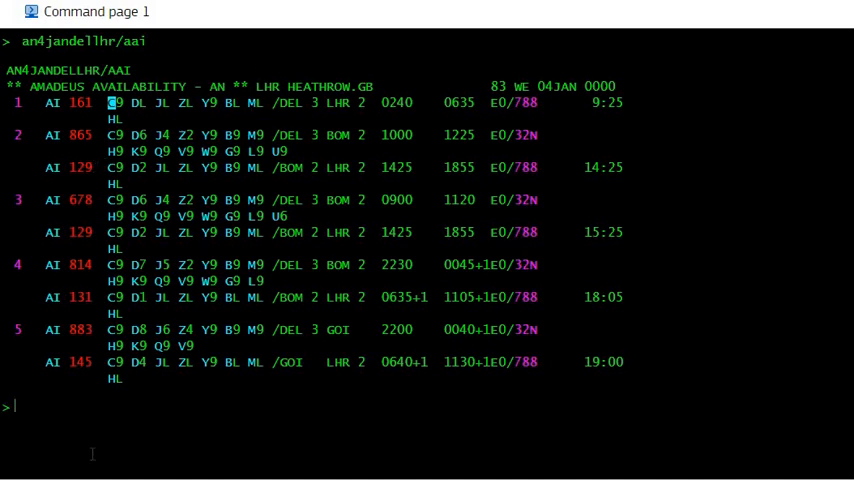
- Sell four M-class seats on AI 161 from line 1 (SS4M1/PE) as DW4 and show the flight's details
text(ss4)
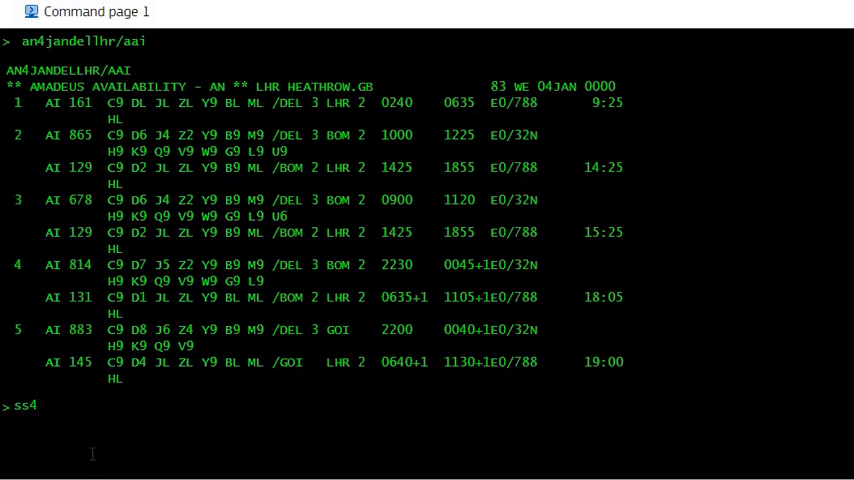
text(m)
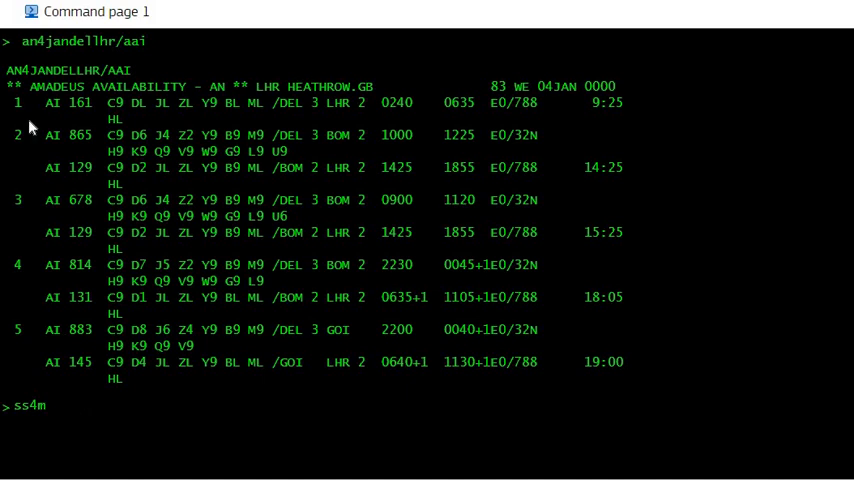
text(1)
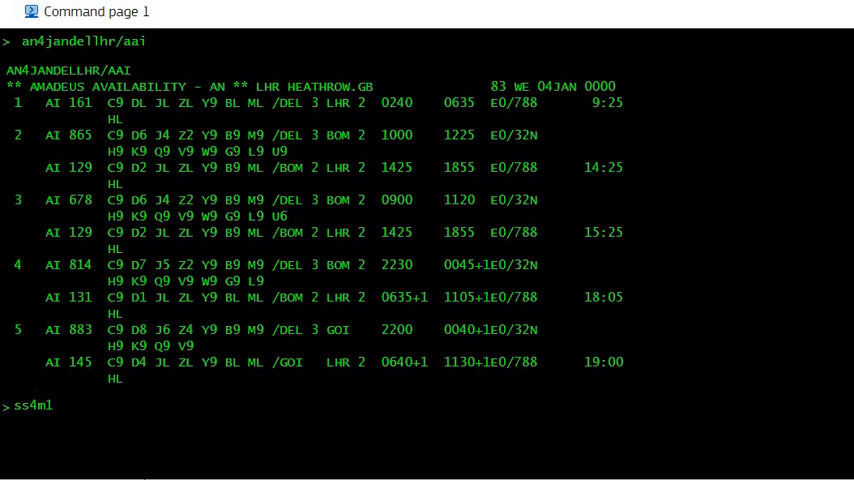
text(/pe)
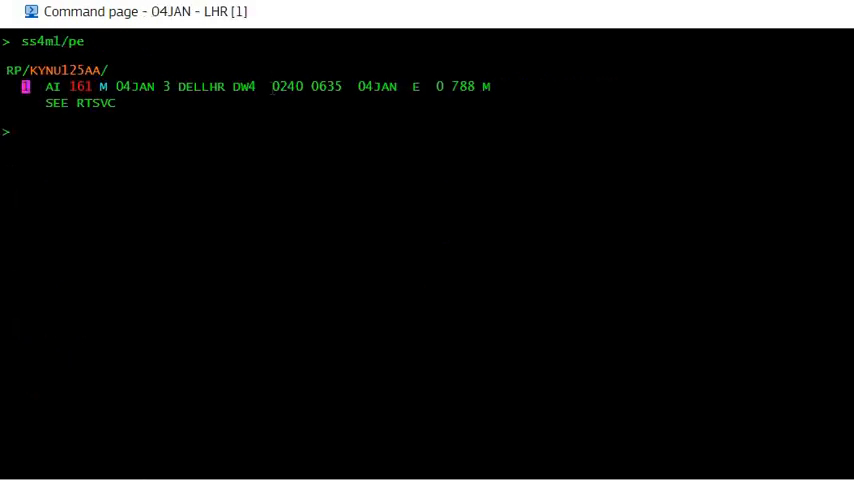
click(244, 86)
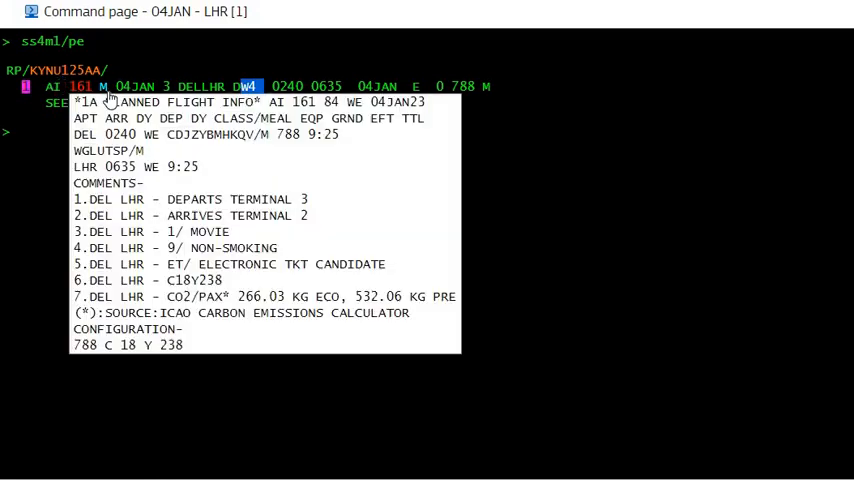